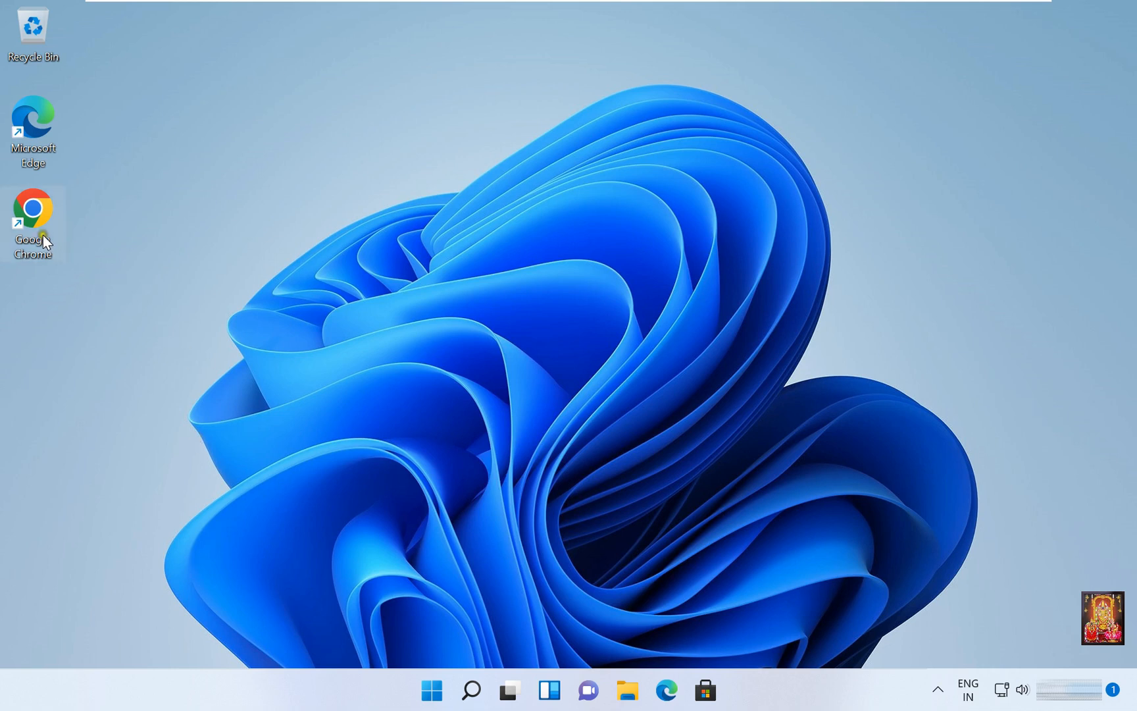
Launch Chrome from the desktop and go to google.com
double_click(33, 211)
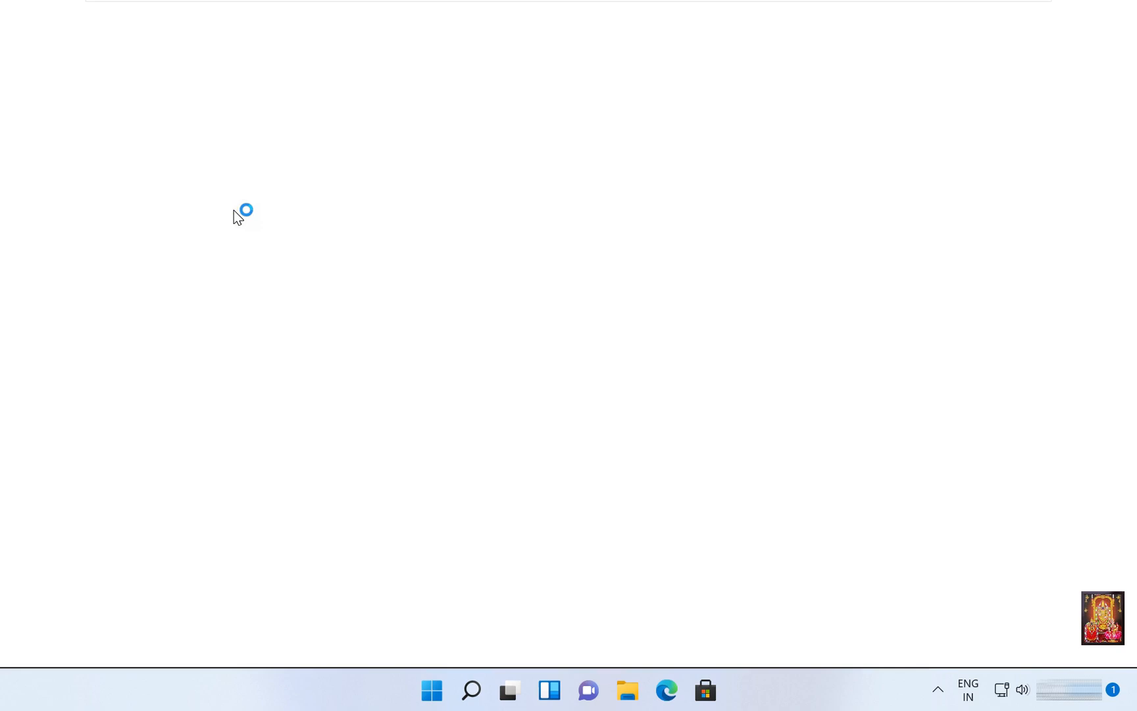
left_click(724, 690)
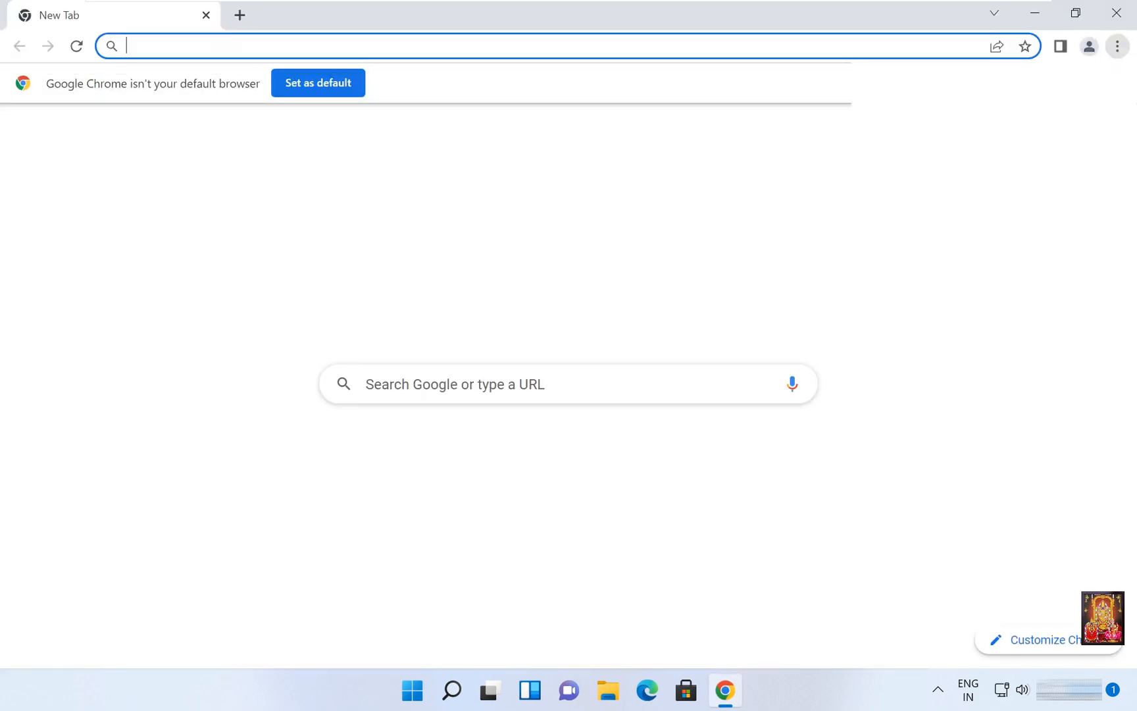
type("goog")
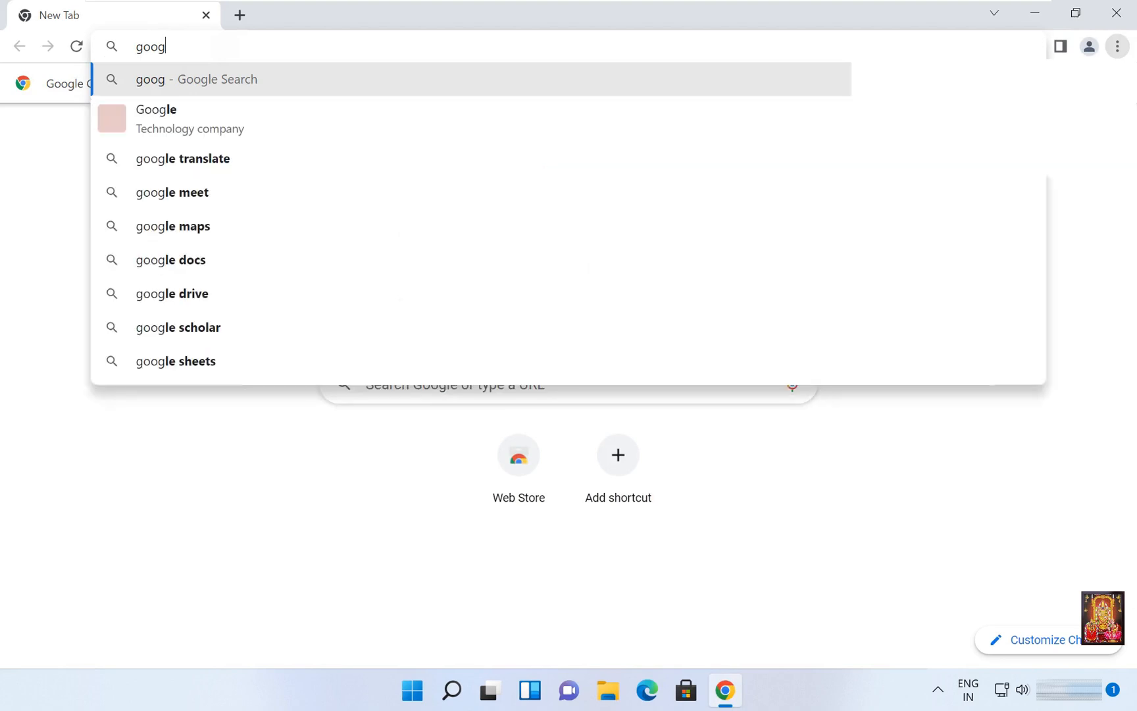
type("e.com")
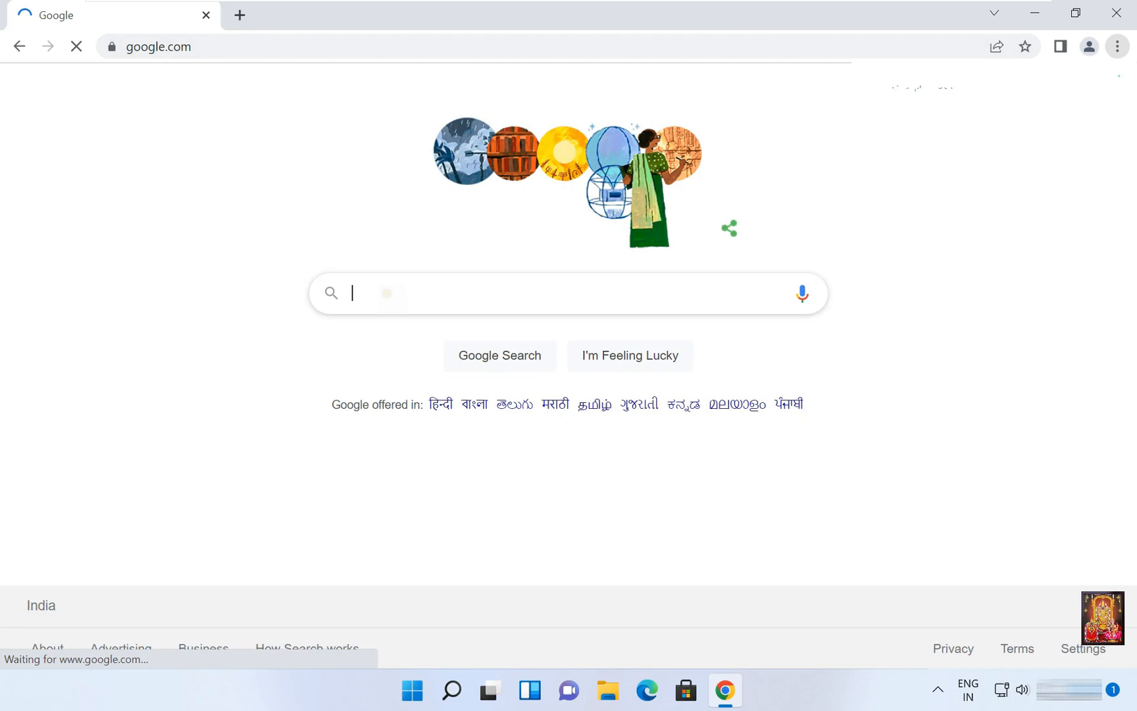
Search Google for 'download python for windows' and open the python.org result
left_click(508, 293)
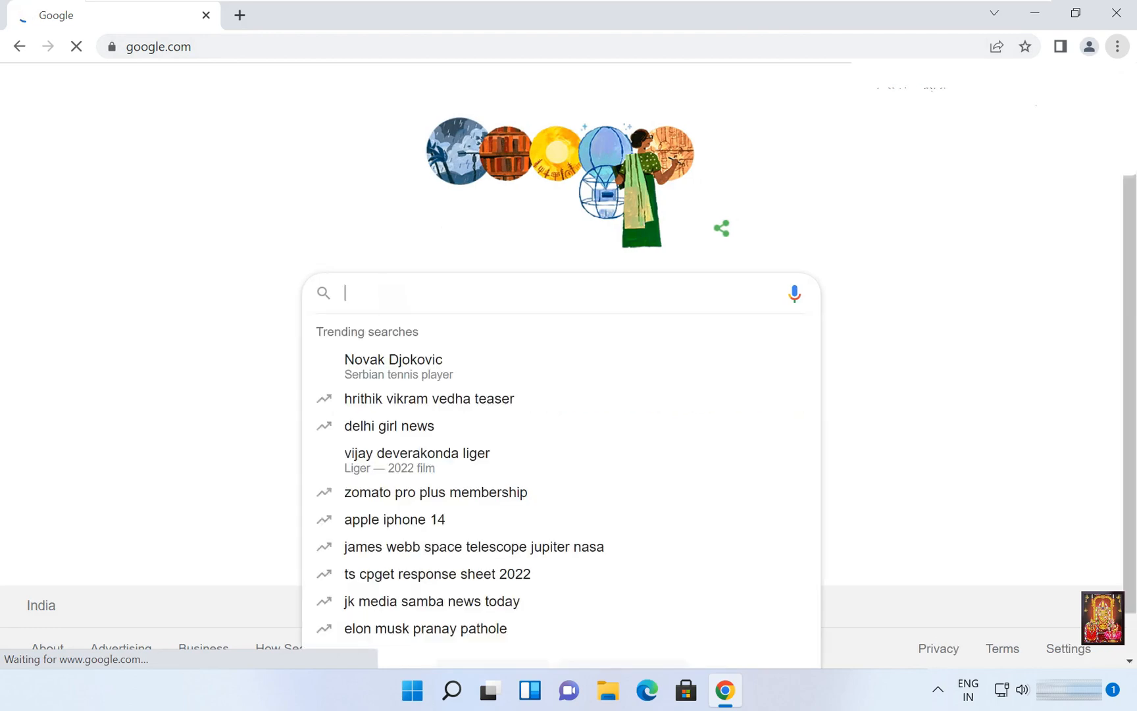
type("download pyt")
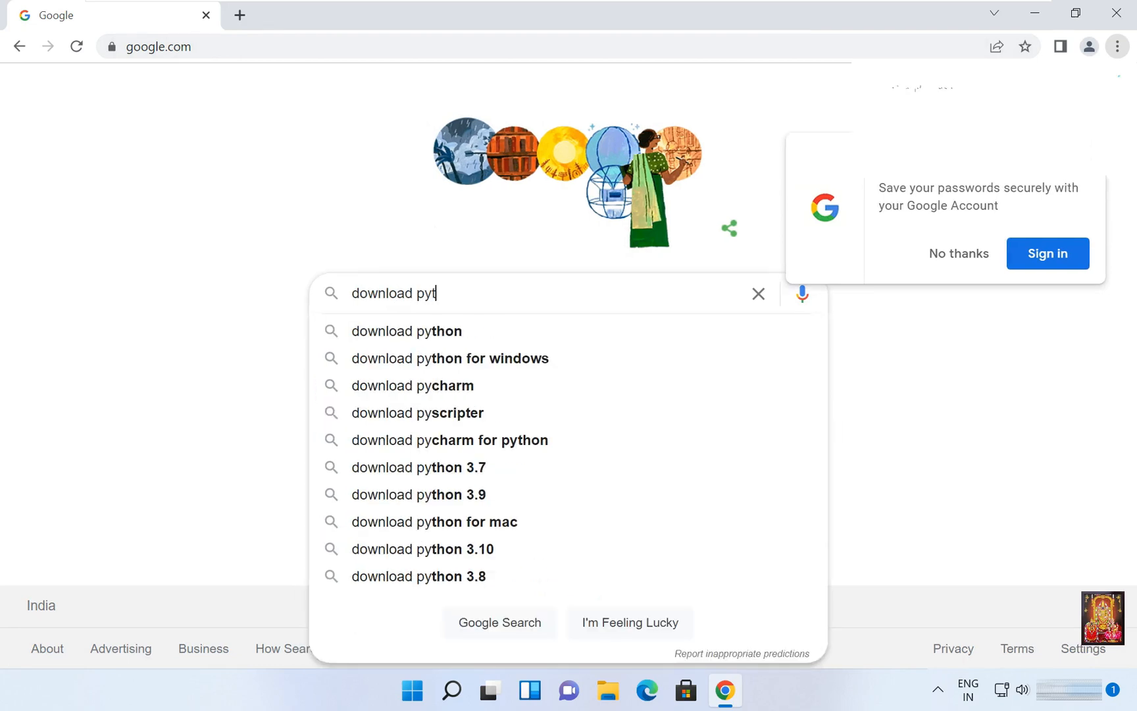
mouse_move(408, 344)
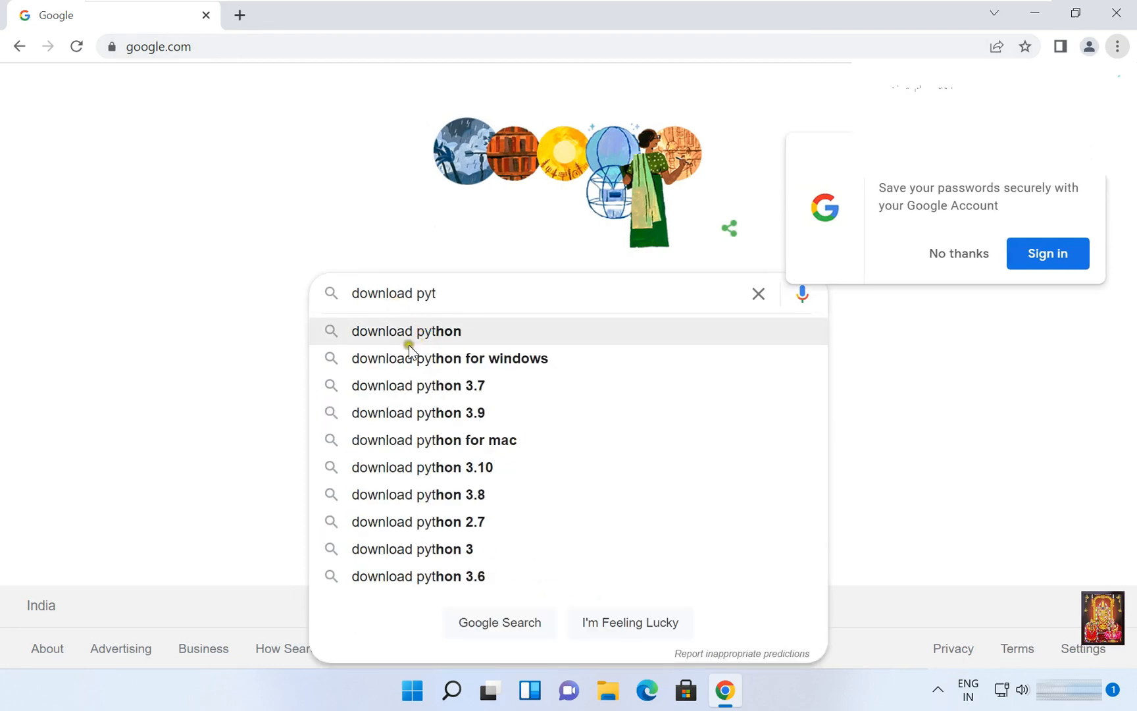
left_click(448, 358)
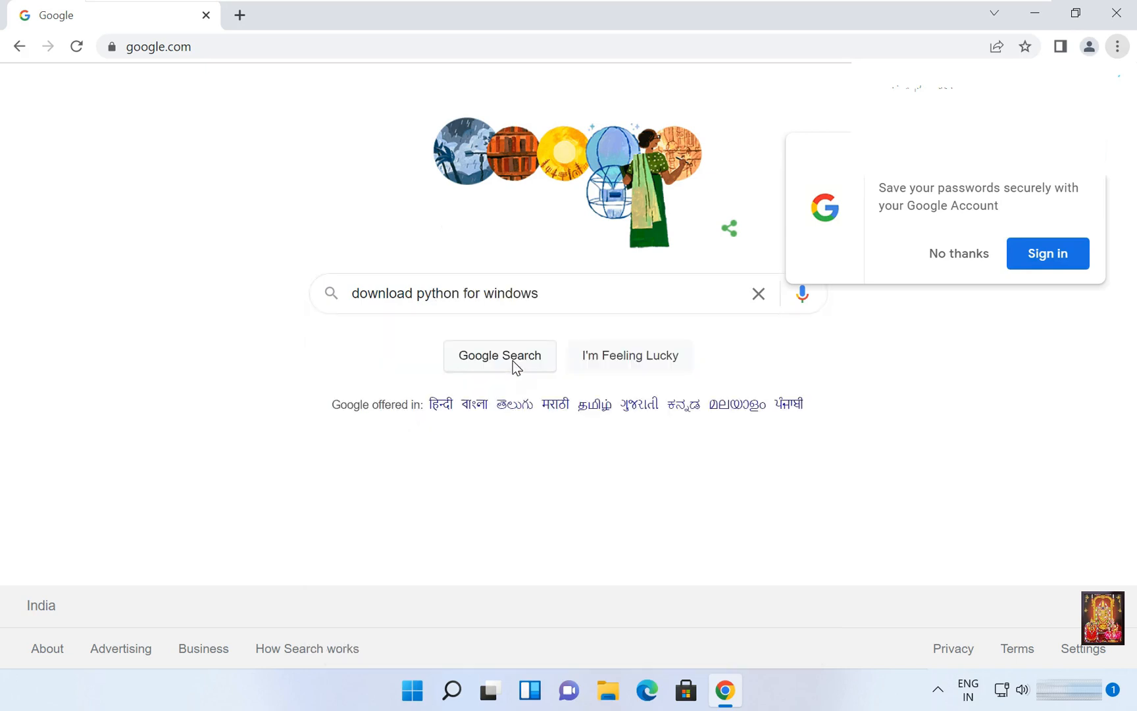
left_click(499, 355)
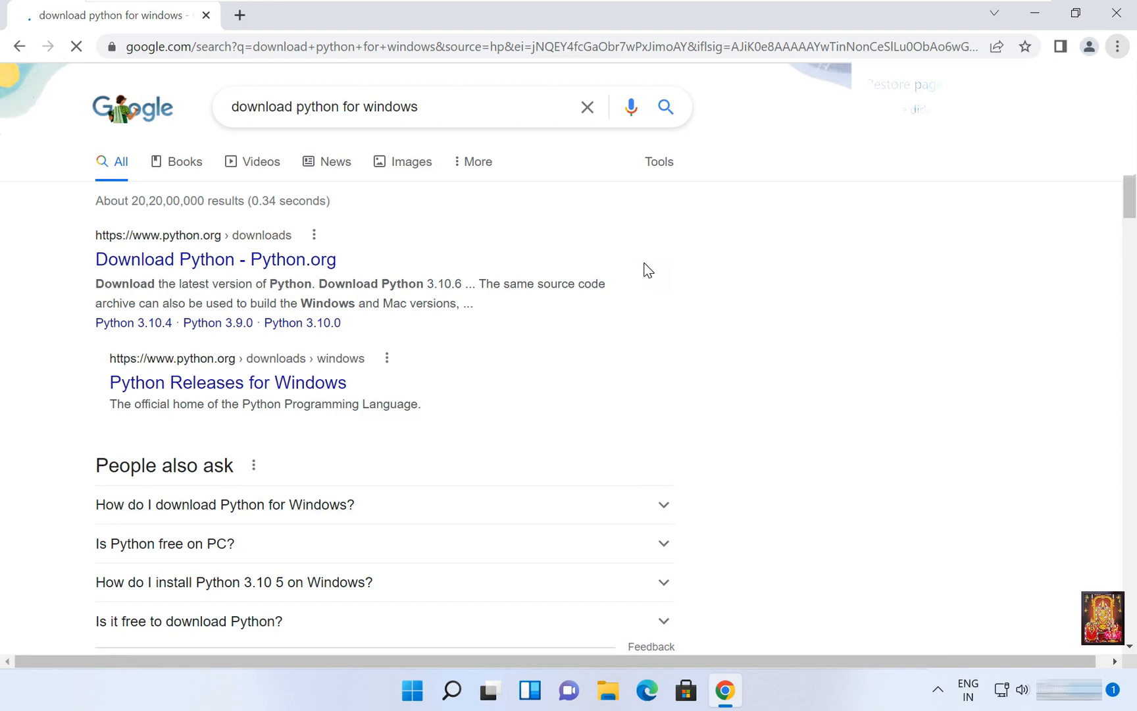
left_click(216, 259)
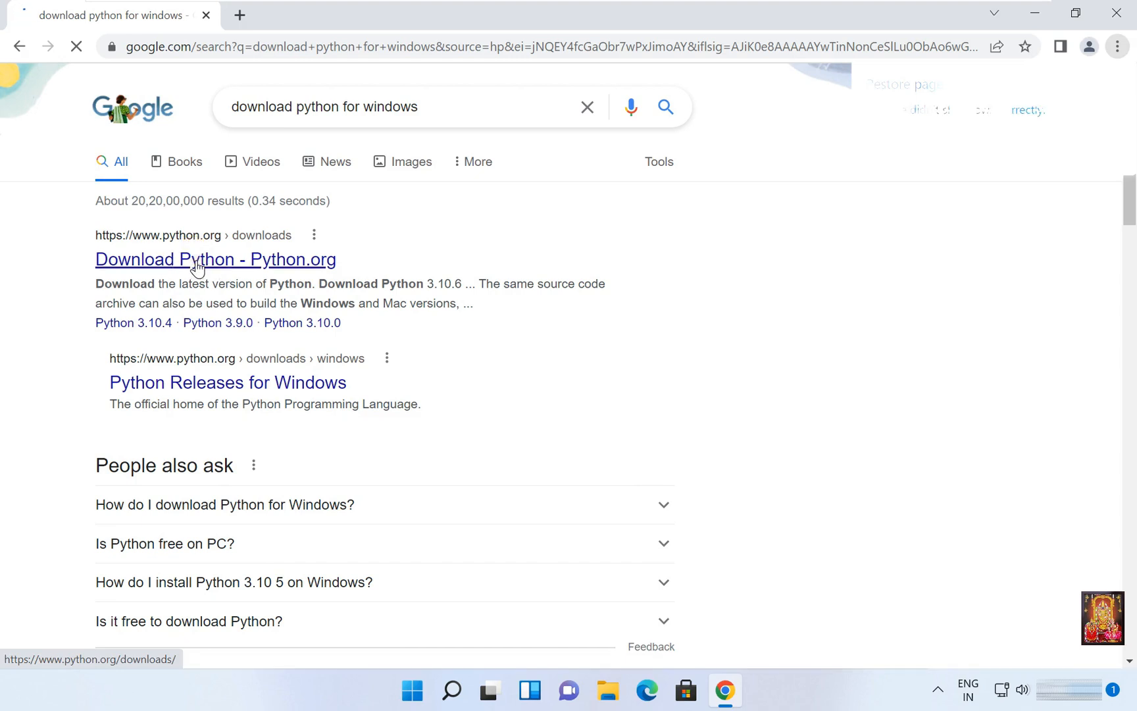
left_click(215, 259)
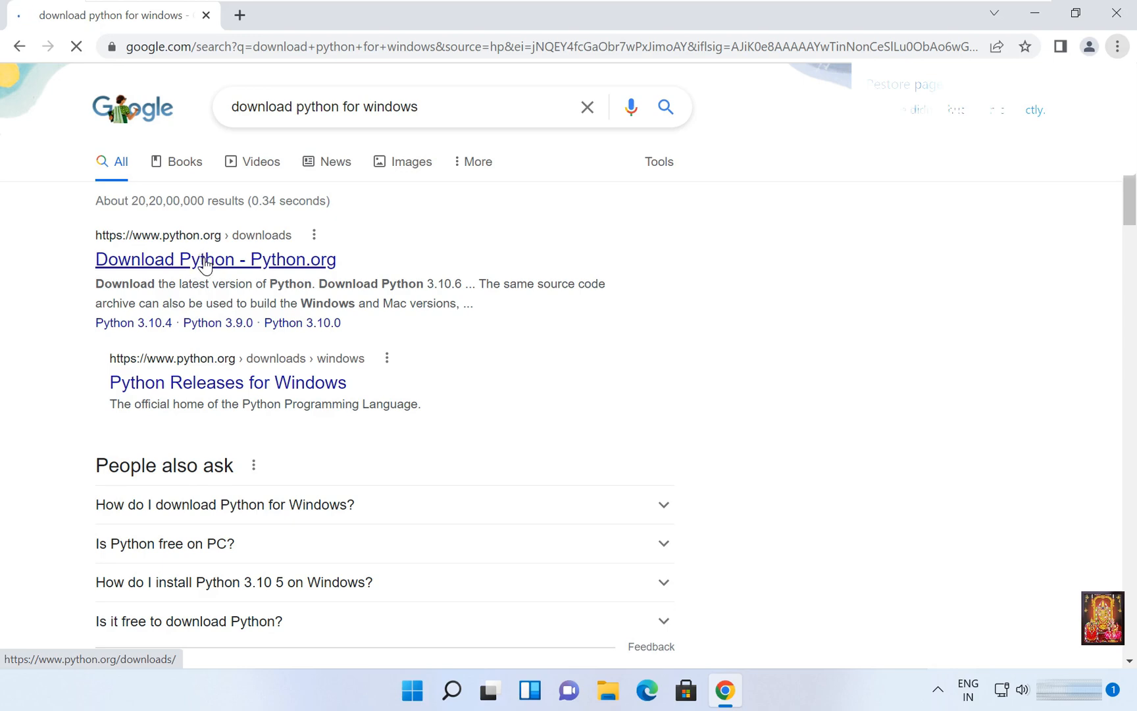
Open the python.org downloads page and download the Python 3.10.6 installer
left_click(215, 259)
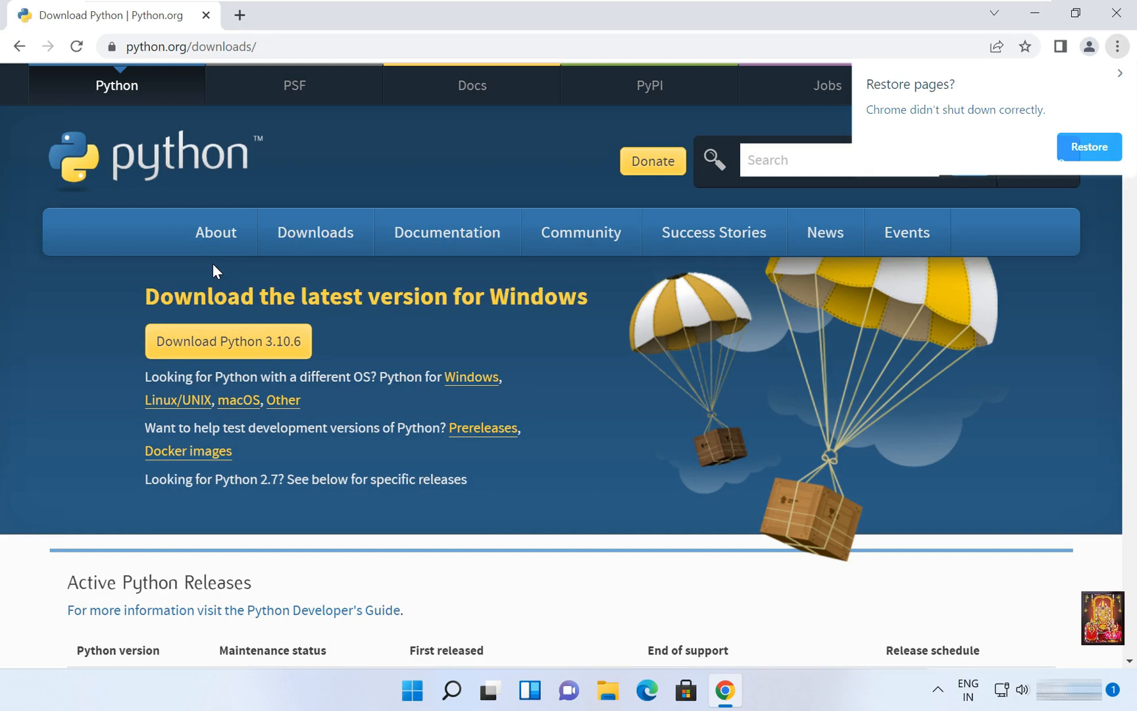
mouse_move(181, 333)
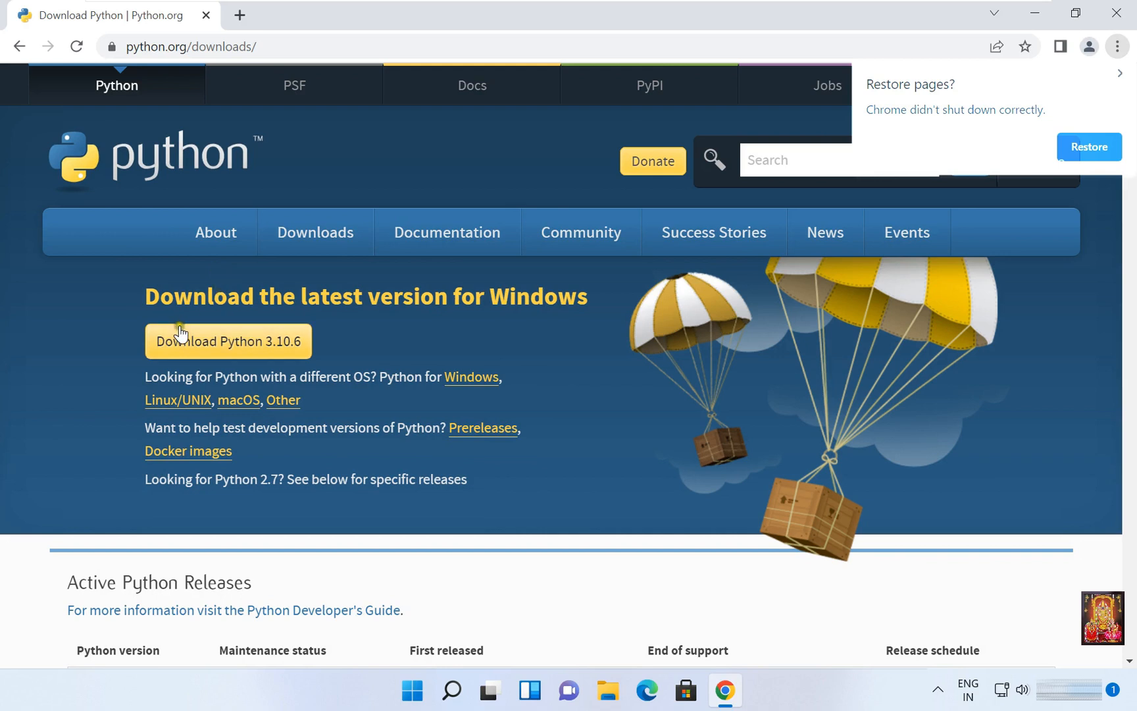
mouse_move(272, 346)
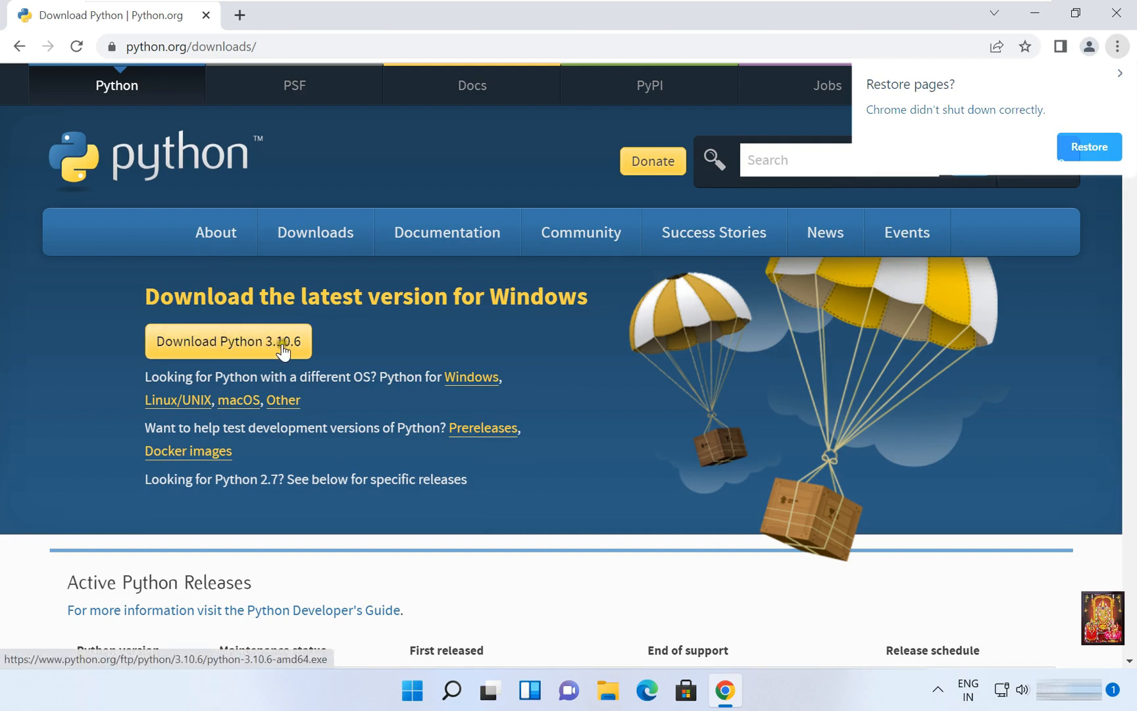
mouse_move(207, 347)
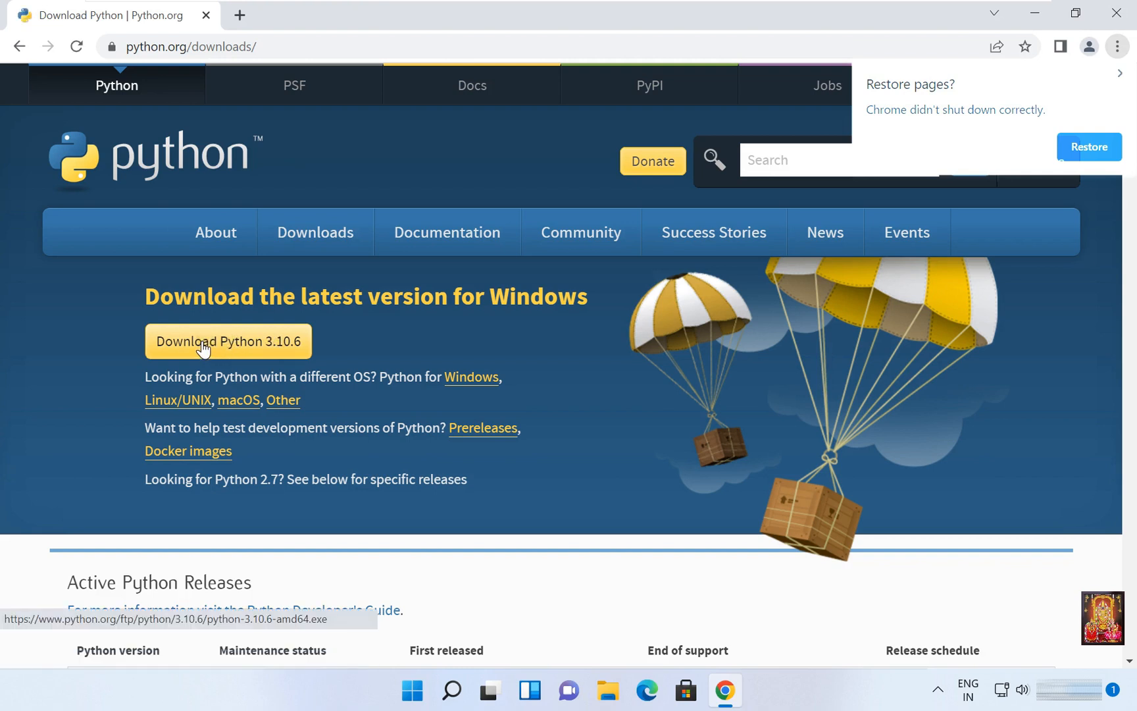
left_click(226, 340)
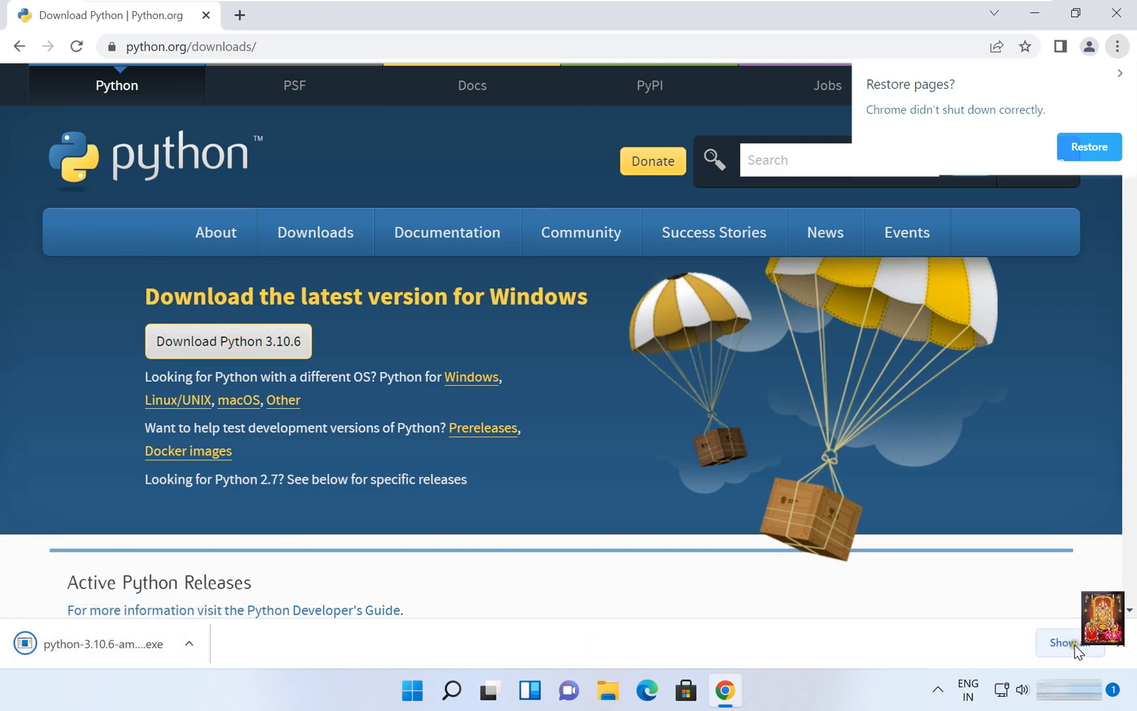
Show the python-3.10.6-amd64 download in its folder via chrome://downloads
left_click(1066, 642)
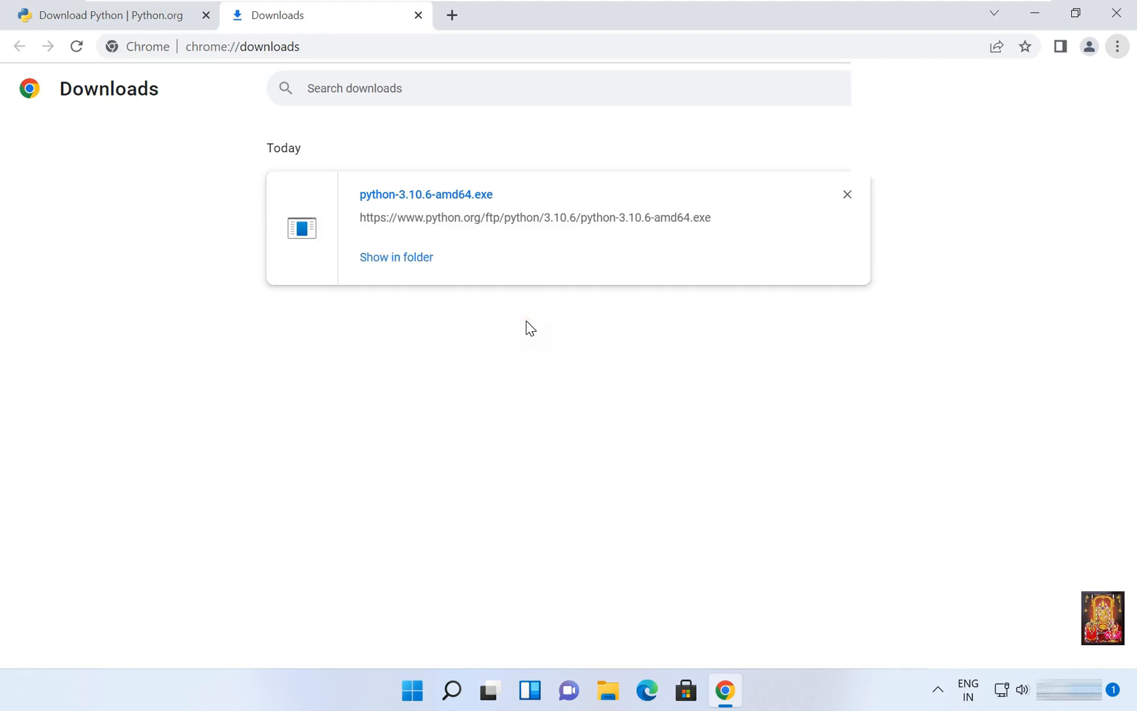
mouse_move(398, 219)
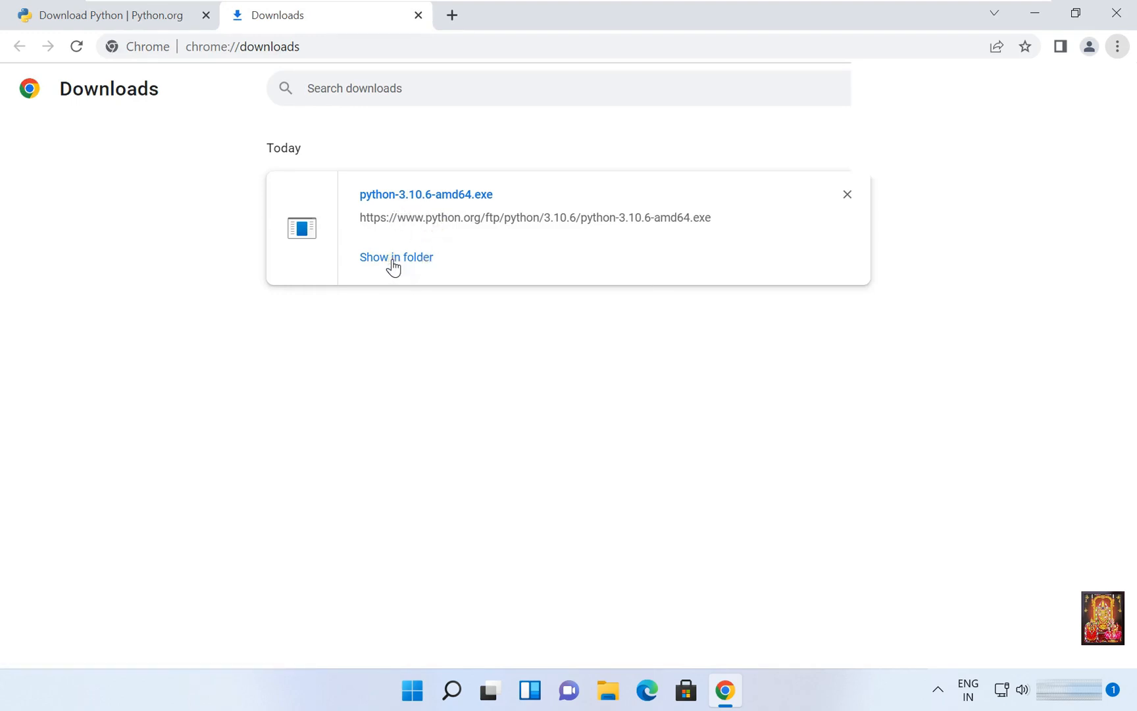
left_click(396, 257)
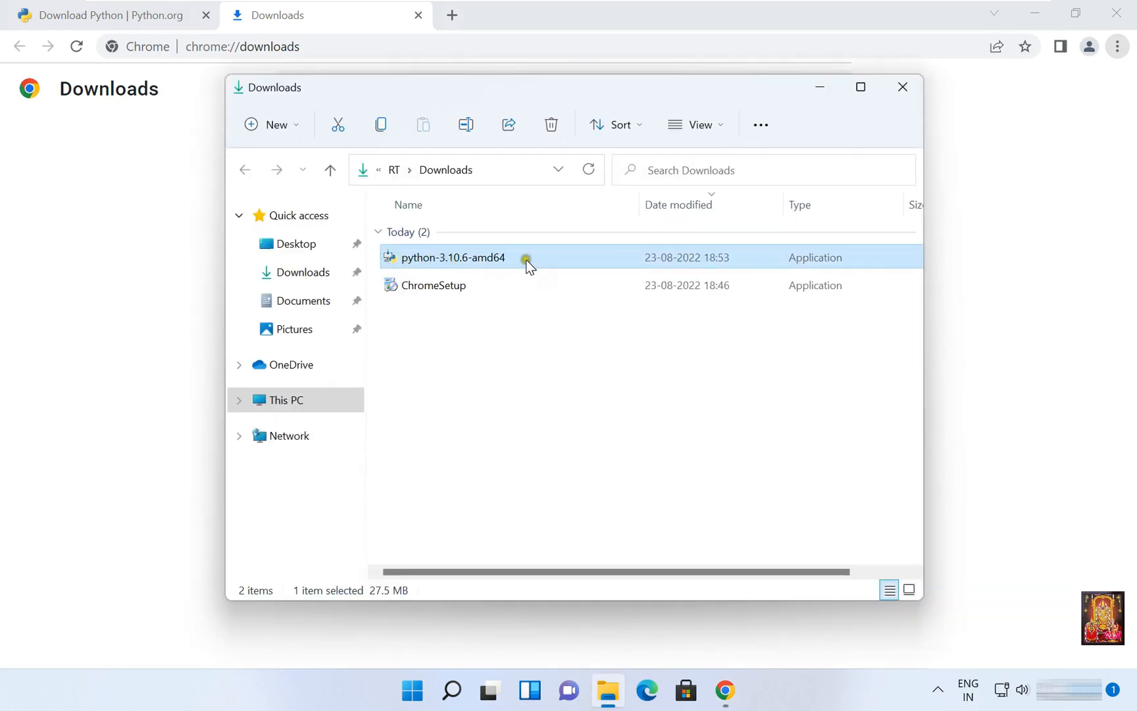
mouse_move(493, 265)
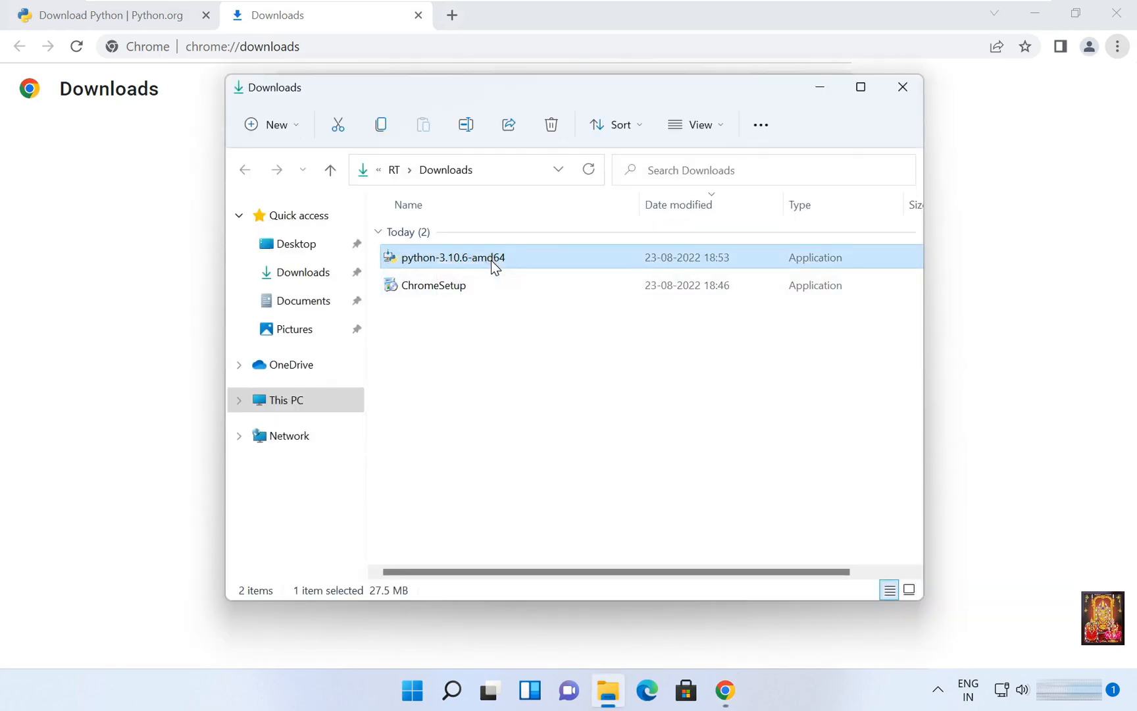
Run python-3.10.6-amd64 from the Downloads folder to open its setup window
double_click(452, 257)
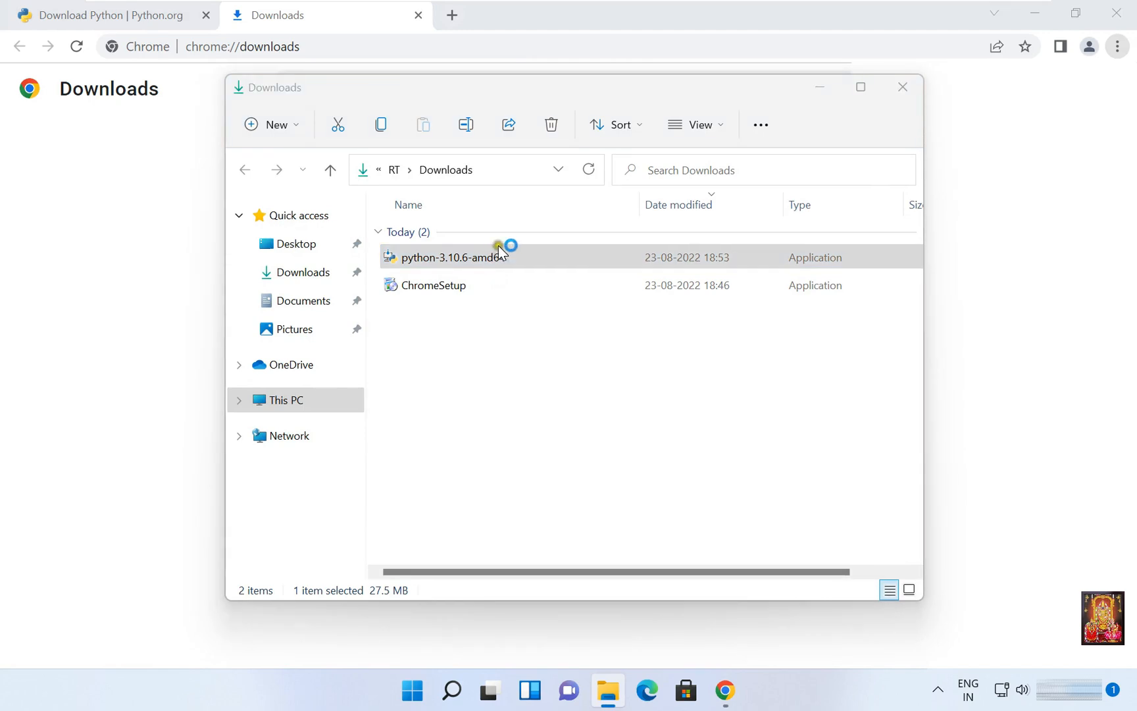
mouse_move(588, 169)
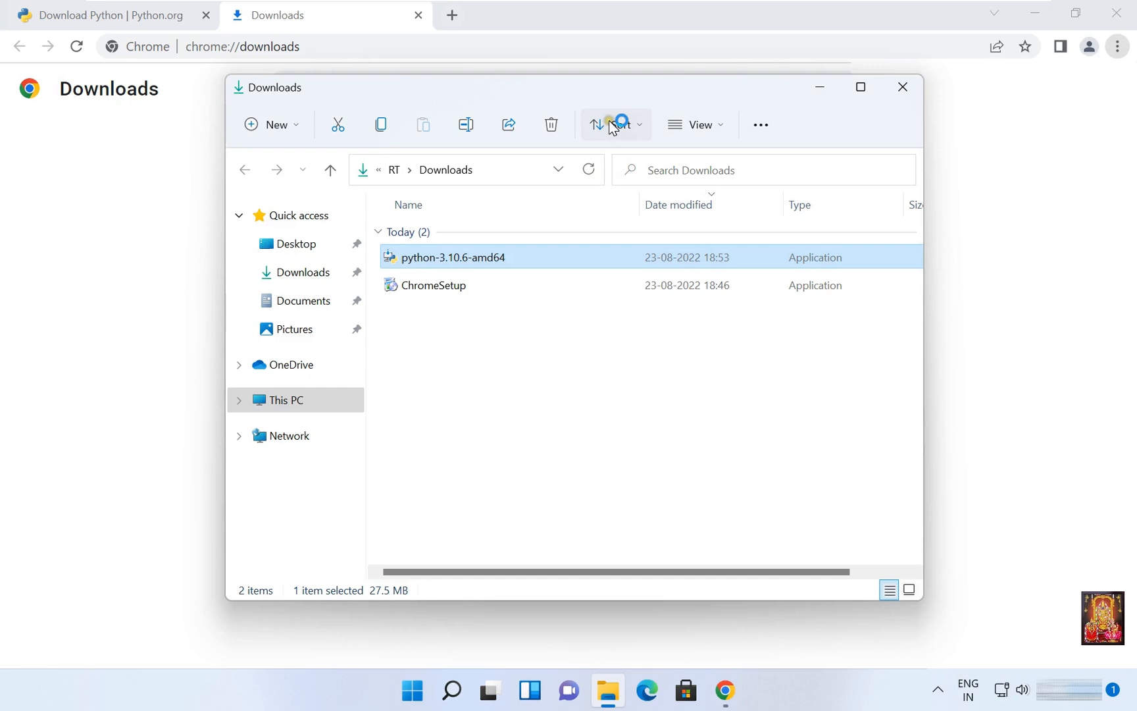
double_click(452, 257)
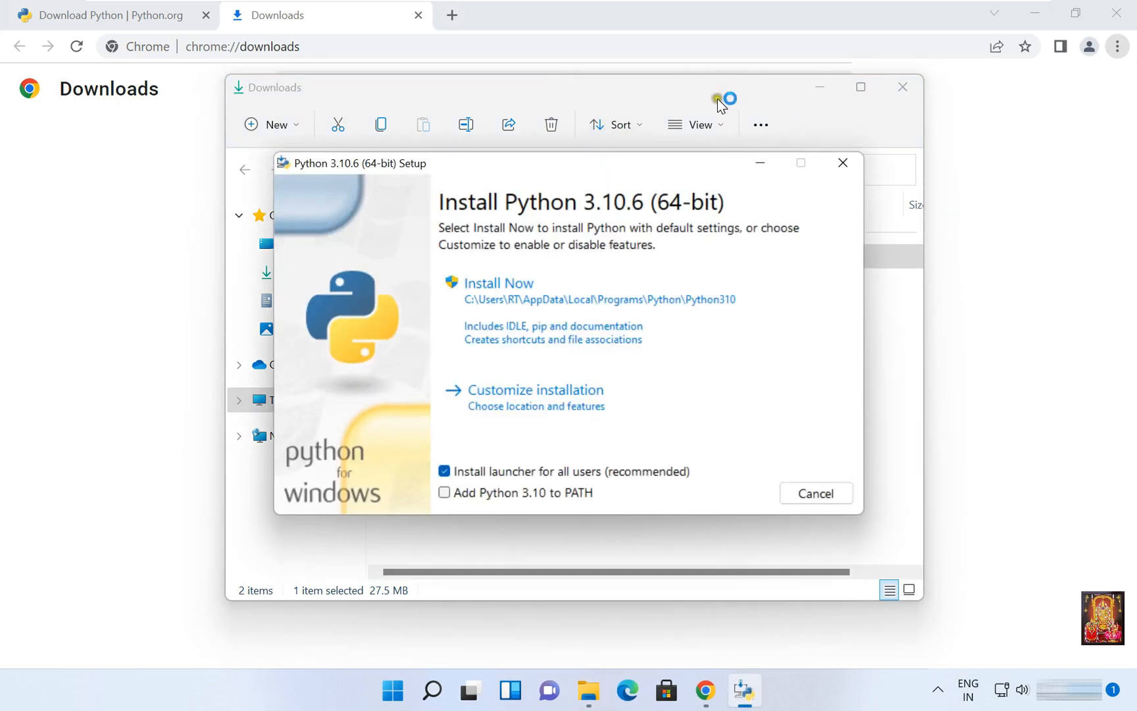
left_click(1117, 13)
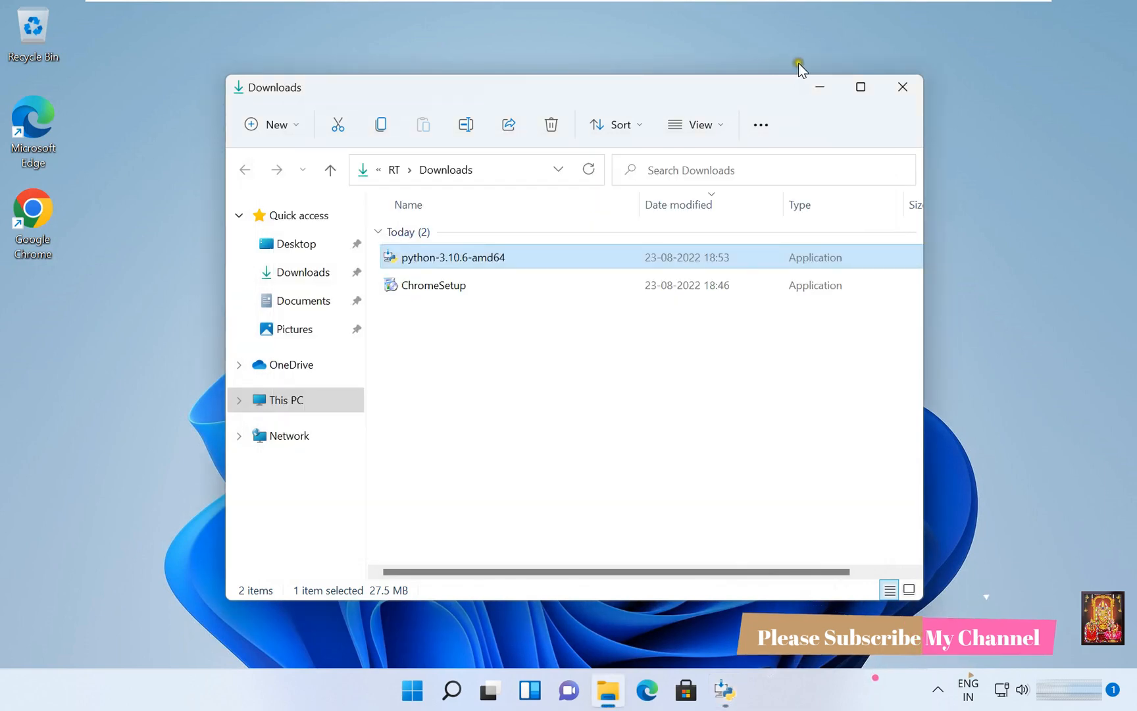
double_click(453, 257)
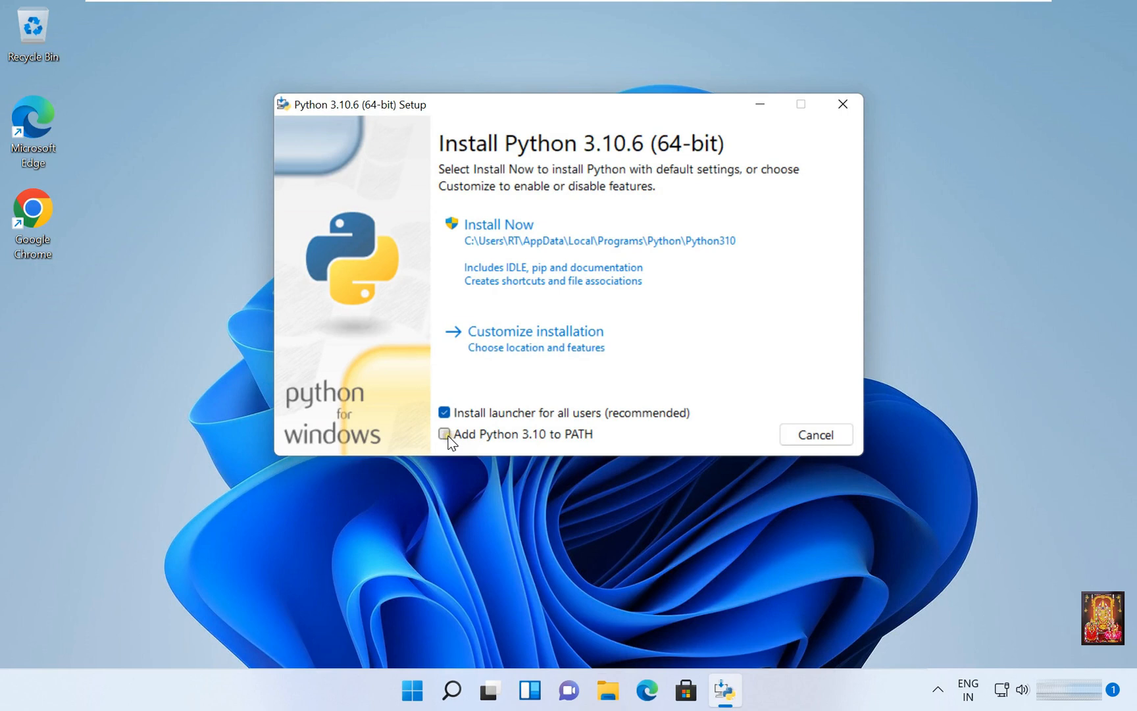
Enable 'Add Python 3.10 to PATH' and start Install Now
left_click(444, 433)
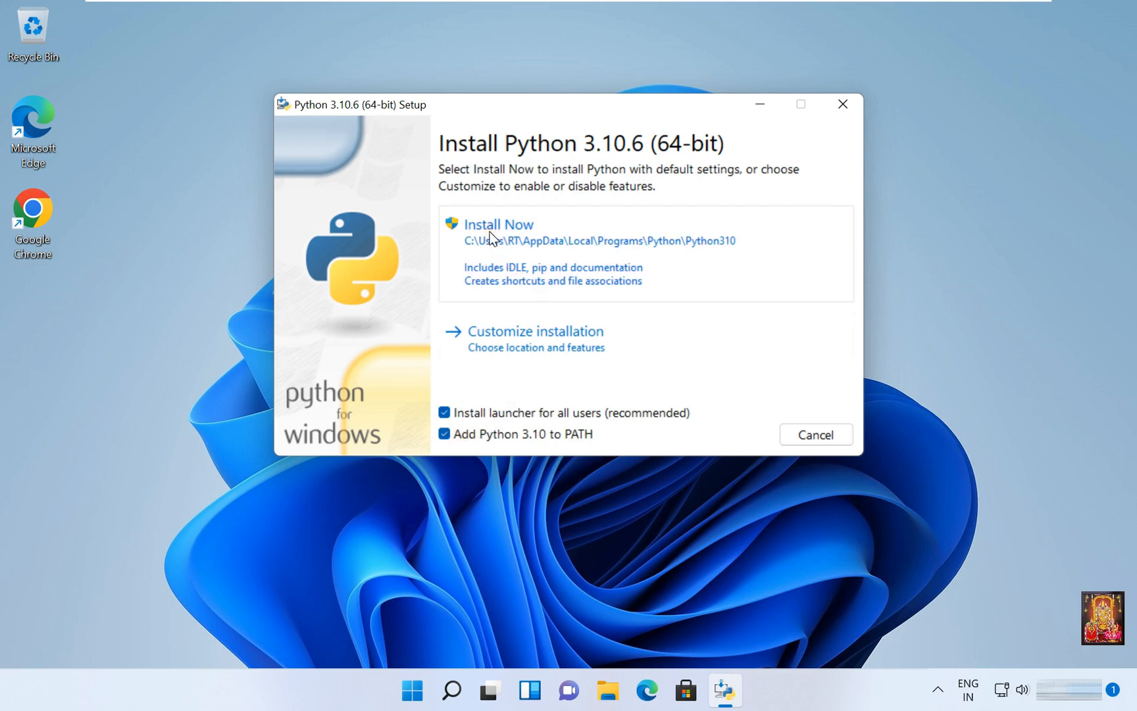
left_click(498, 225)
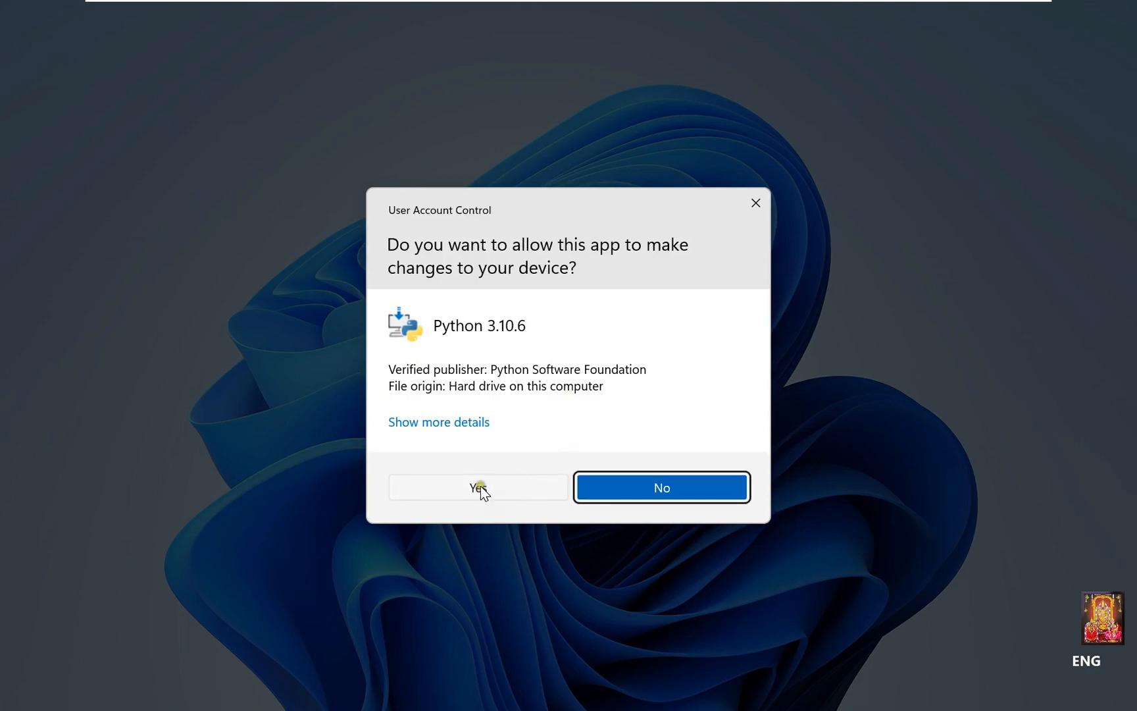
Approve the User Account Control prompt and close setup after successful installation
left_click(478, 486)
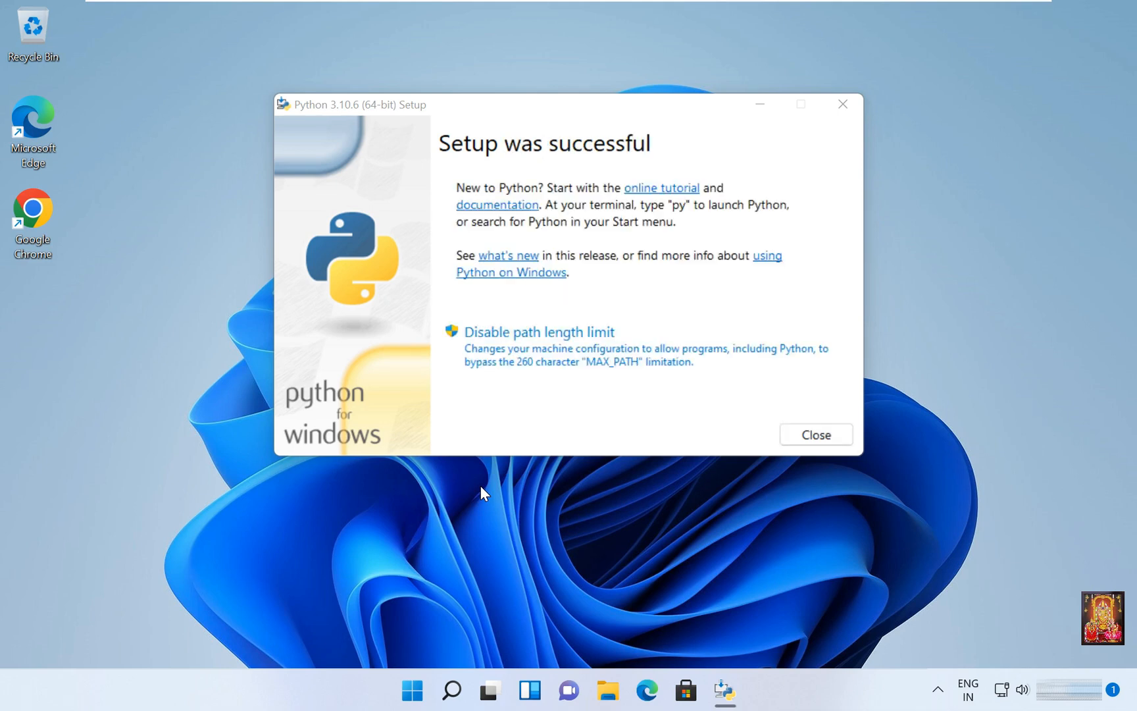
mouse_move(816, 434)
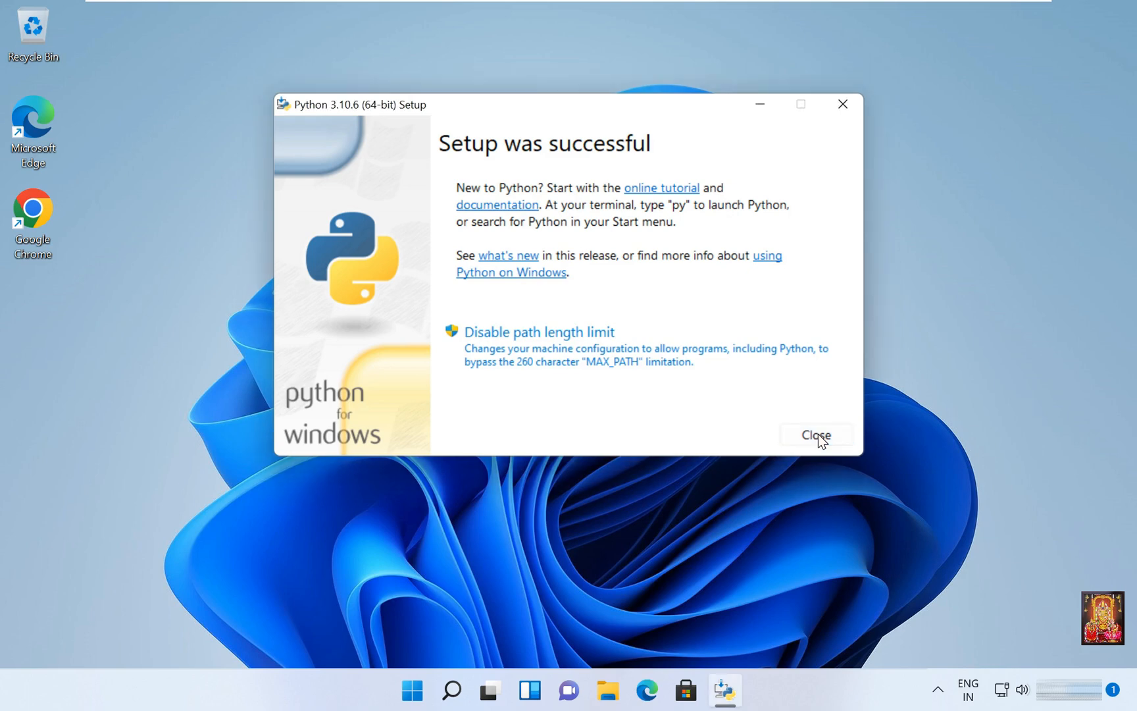
left_click(815, 435)
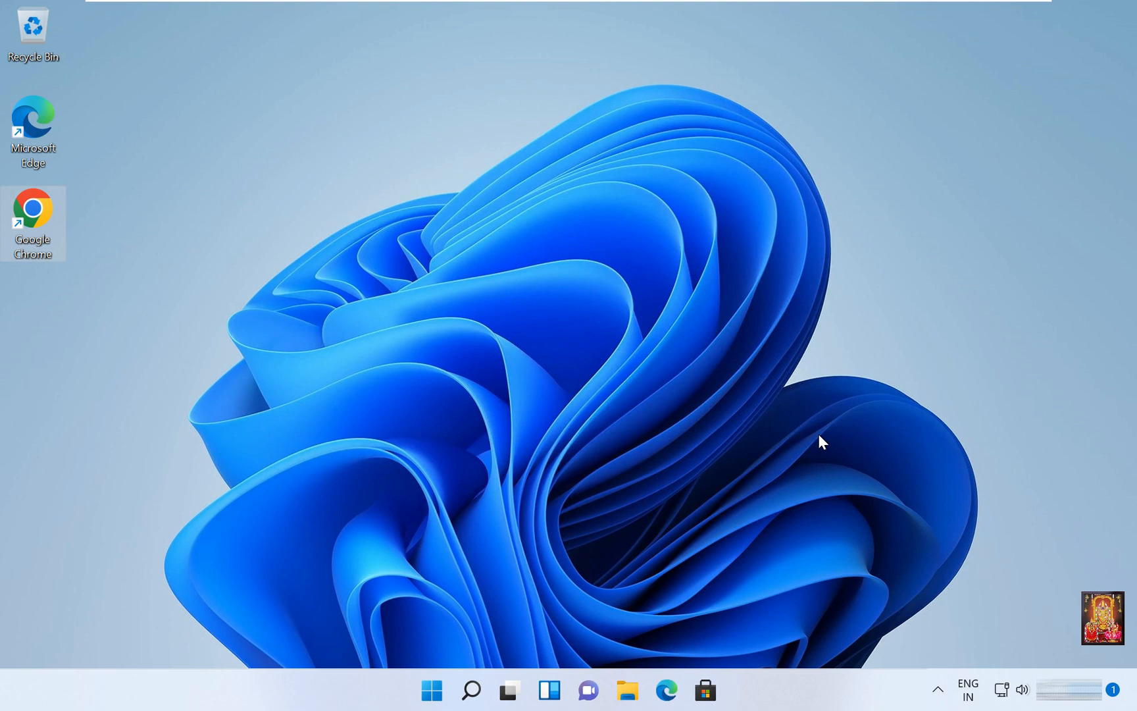
Launch Command Prompt with cmd through the Run dialog from Start's quick links
right_click(431, 689)
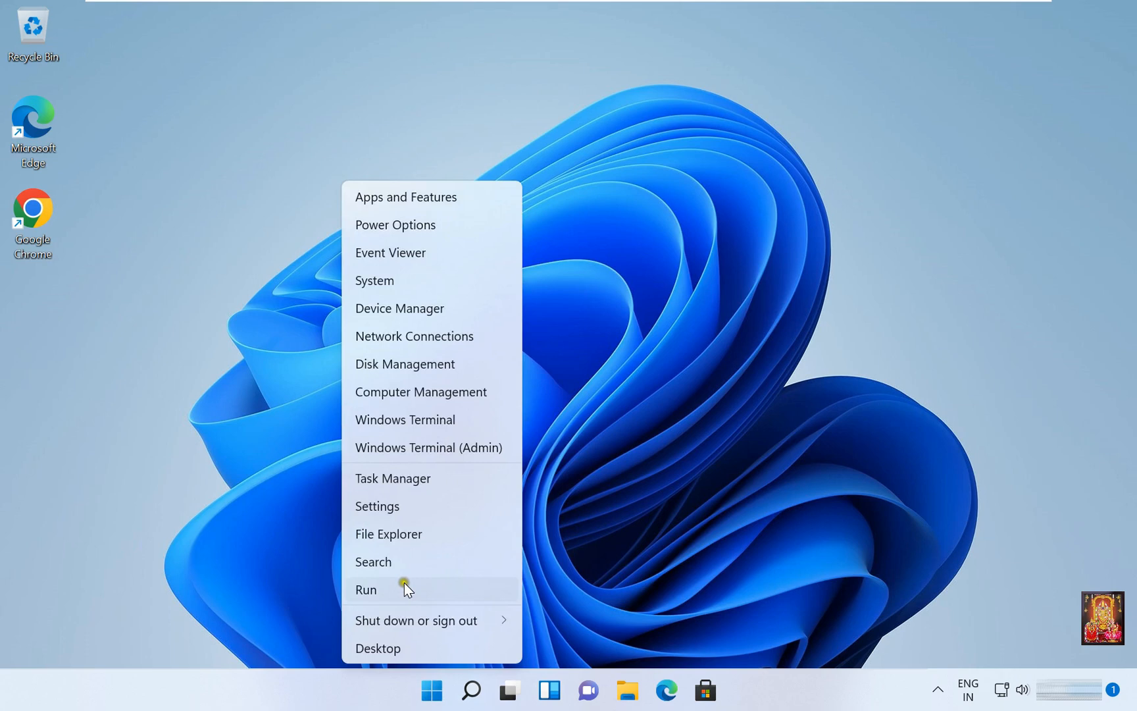
left_click(366, 589)
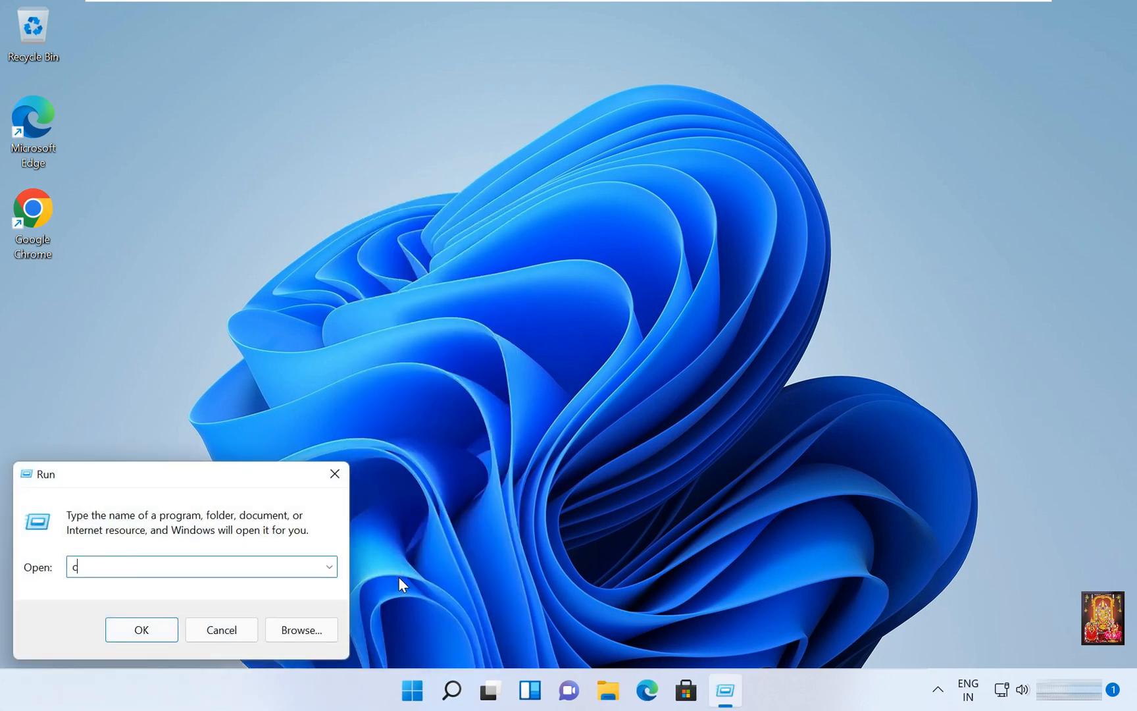
left_click(140, 629)
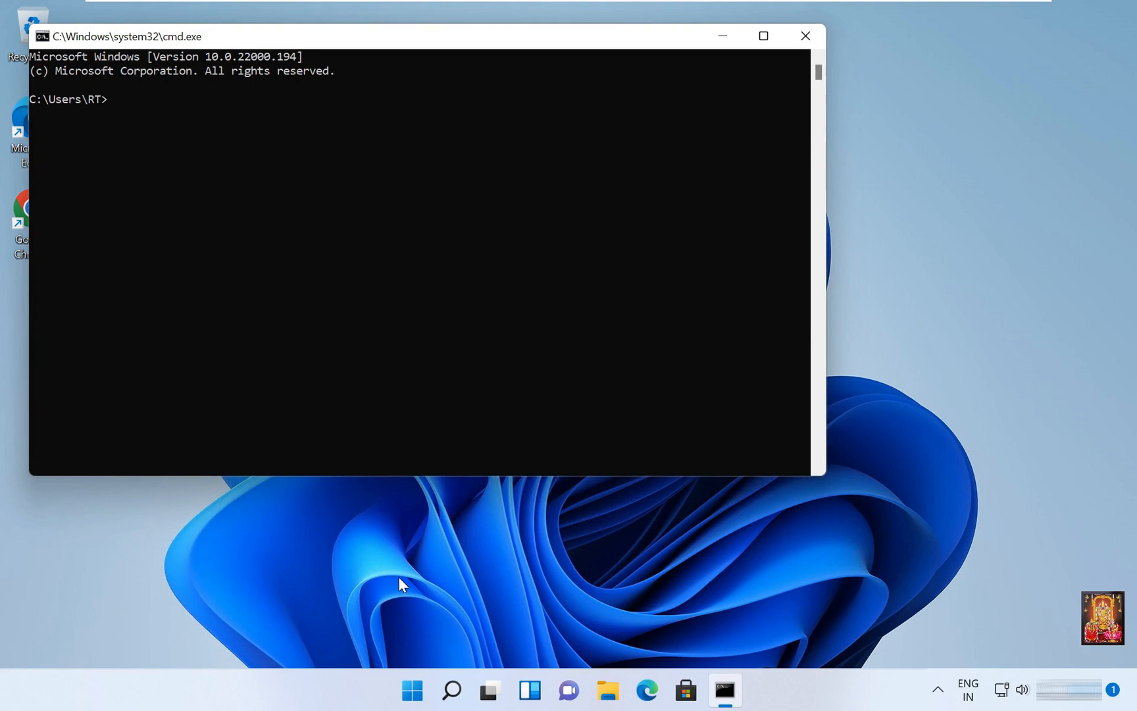
Run 'python --version' in Command Prompt, confirming Python 3.10.6
type("pyth")
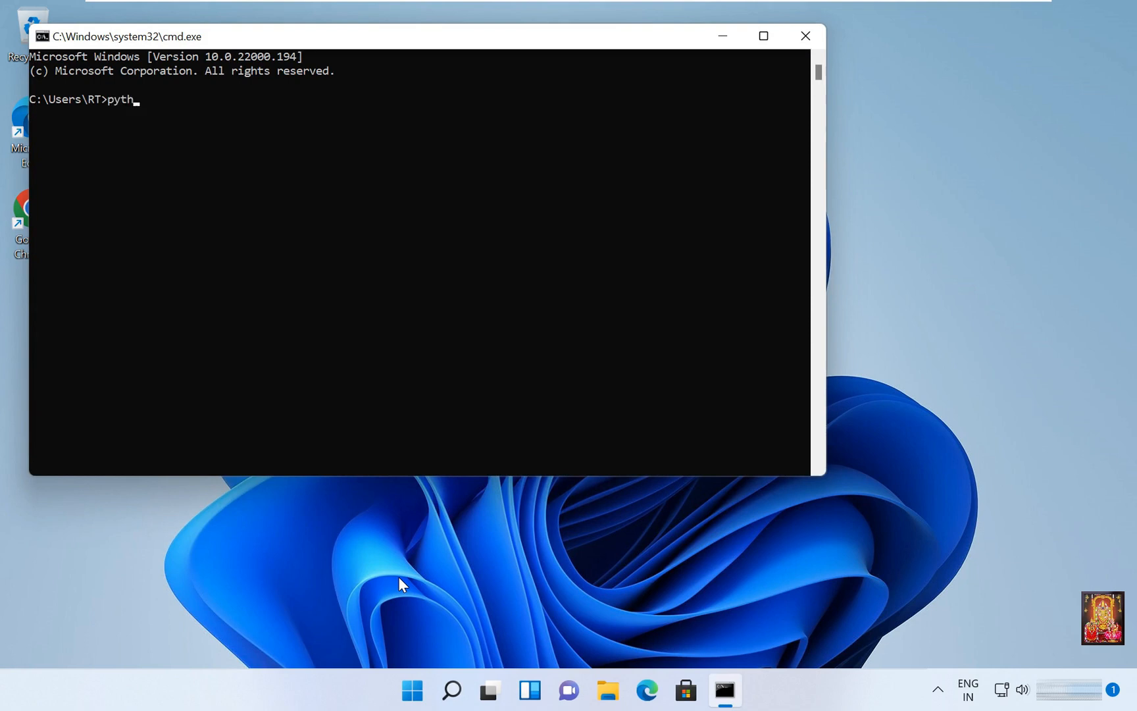
type("on")
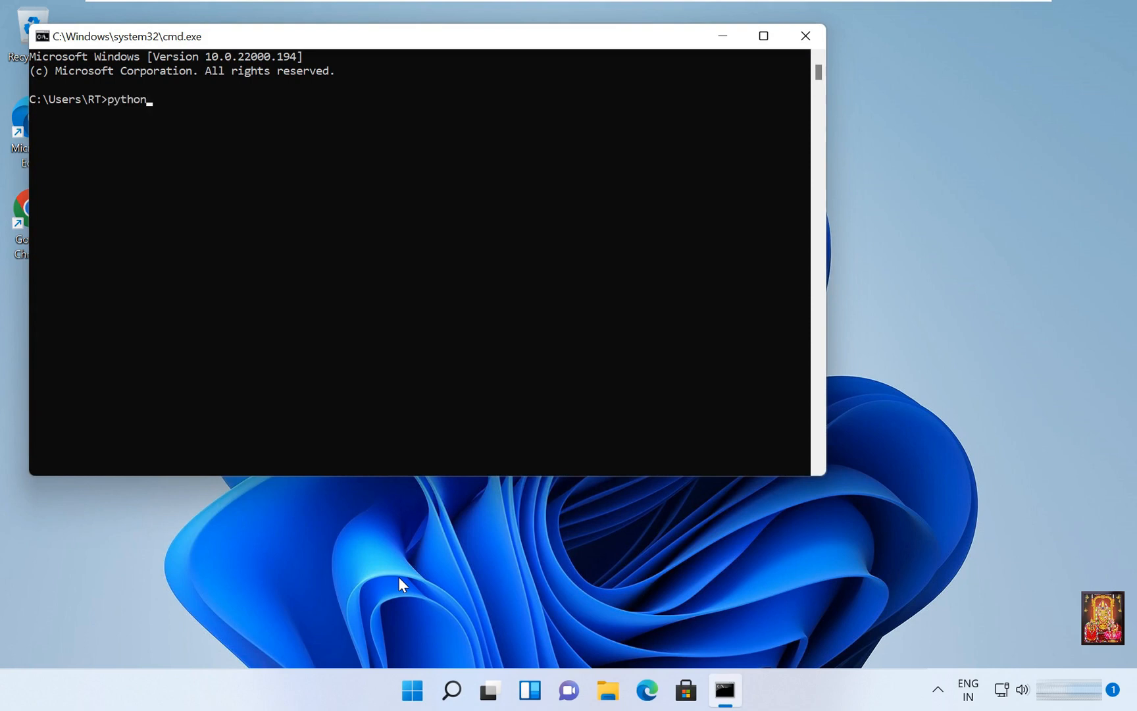
type("--")
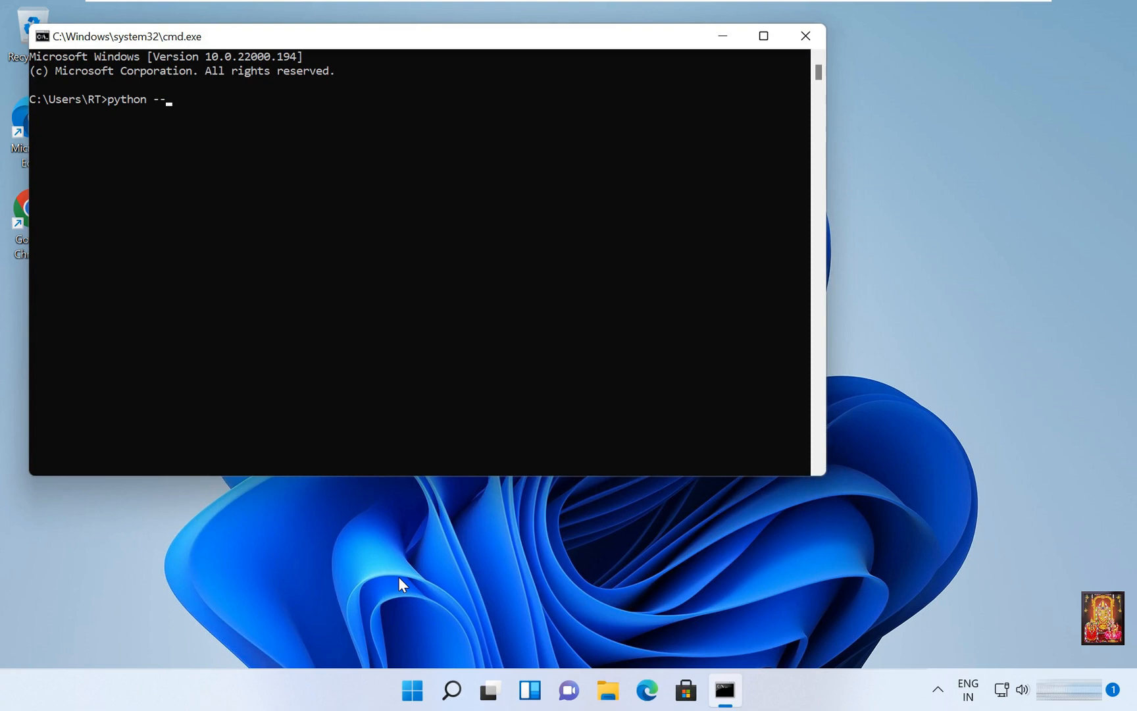
type("version")
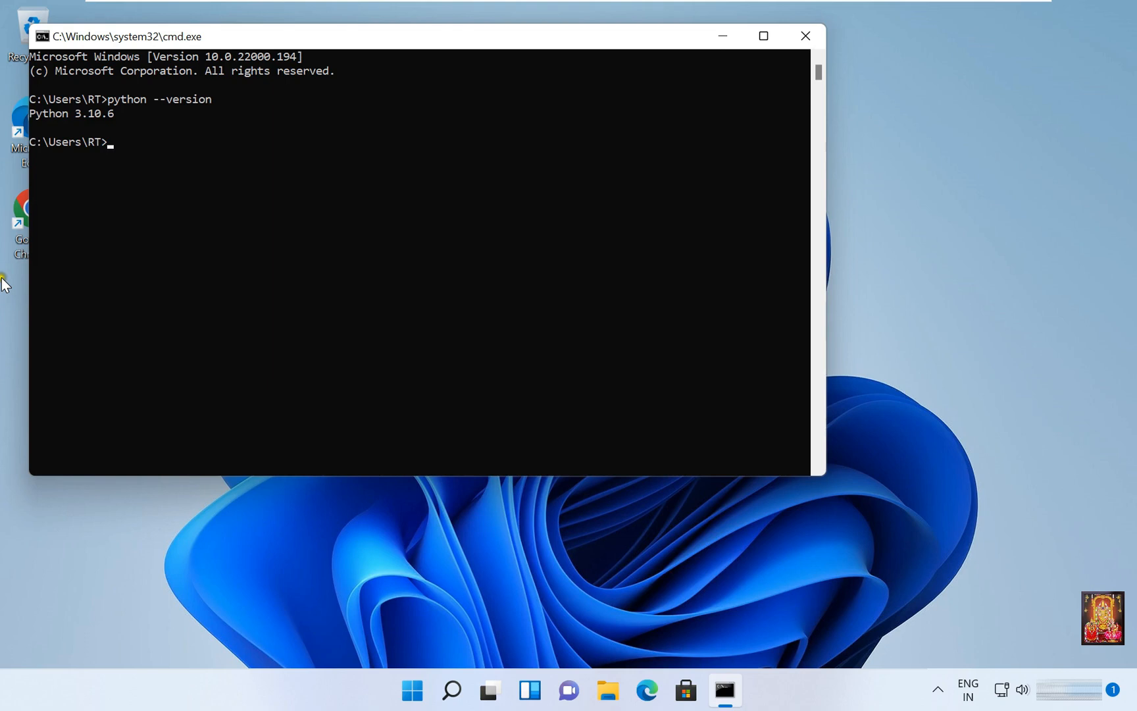
mouse_move(120, 123)
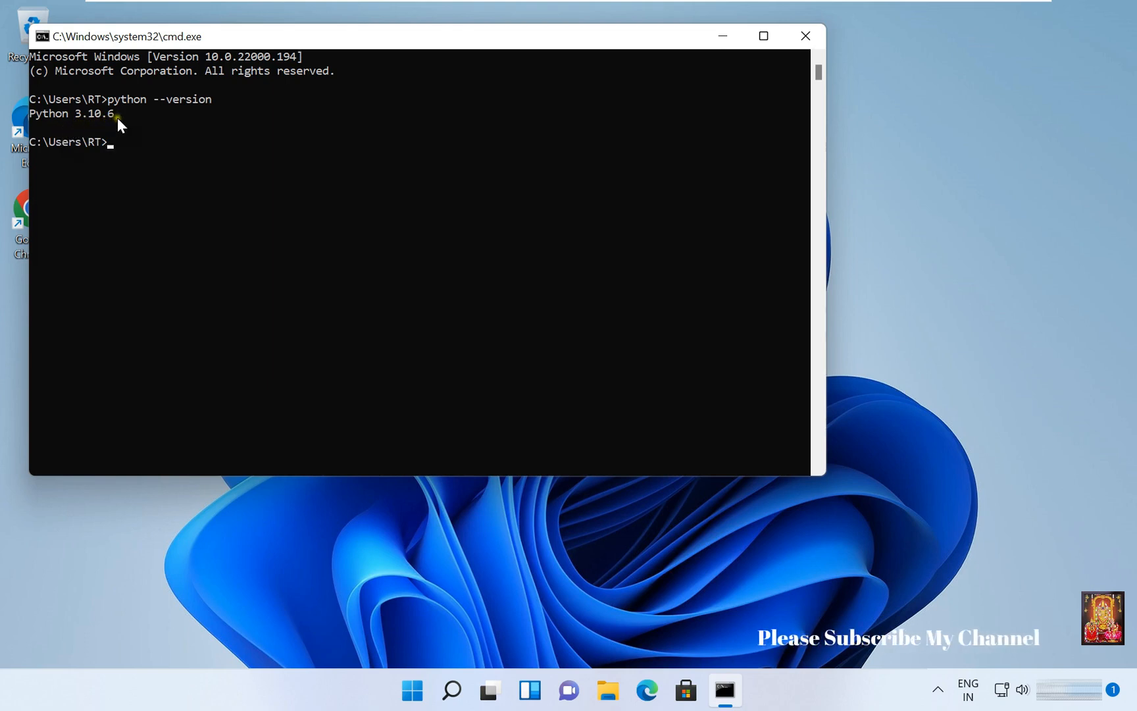